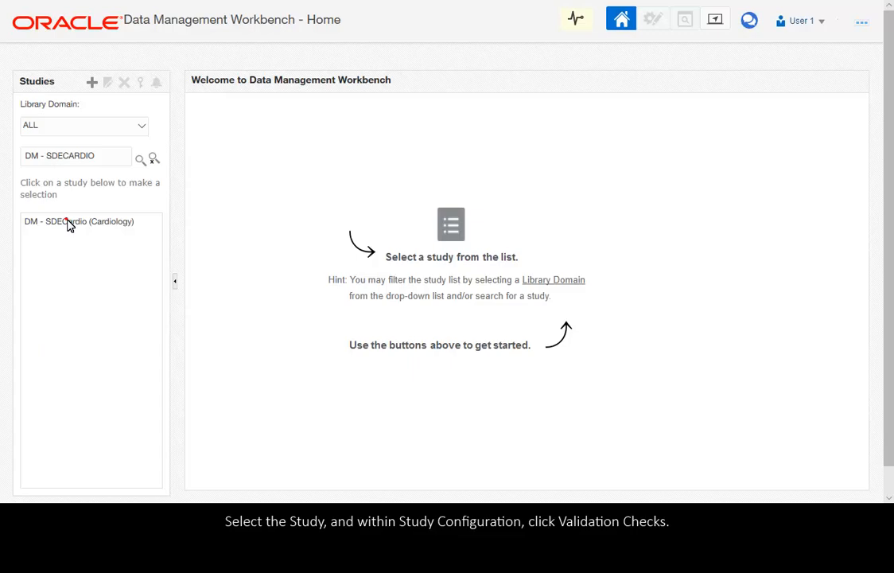
- Select the DM - SDECardio study and show its validation checks for the 10 - Review model
click(78, 221)
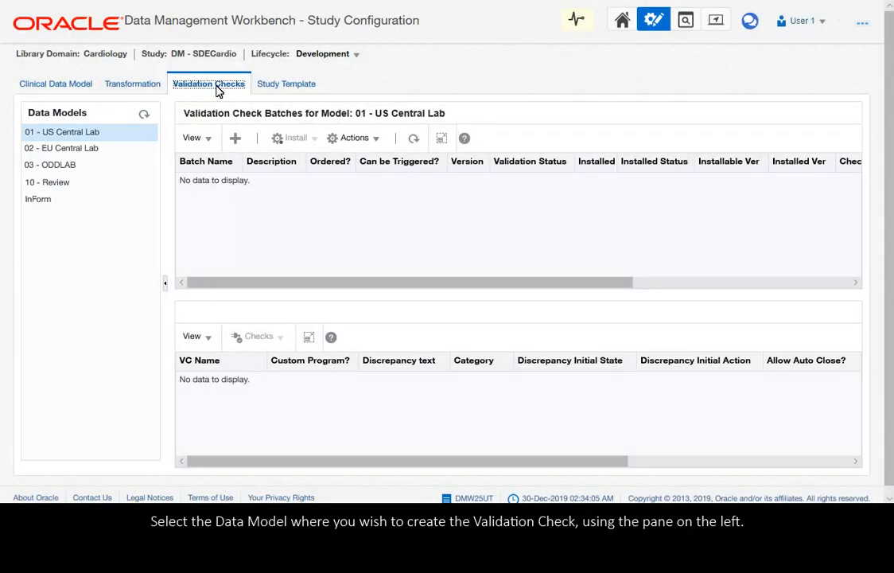
click(47, 182)
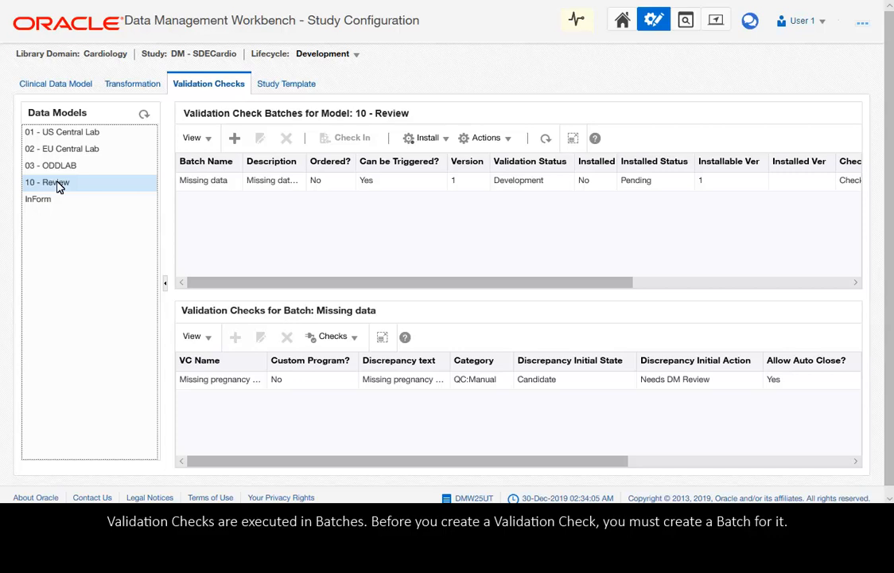
- Create batch 'Pregnancy missing data' with matching description, marked Can be Triggered
click(233, 137)
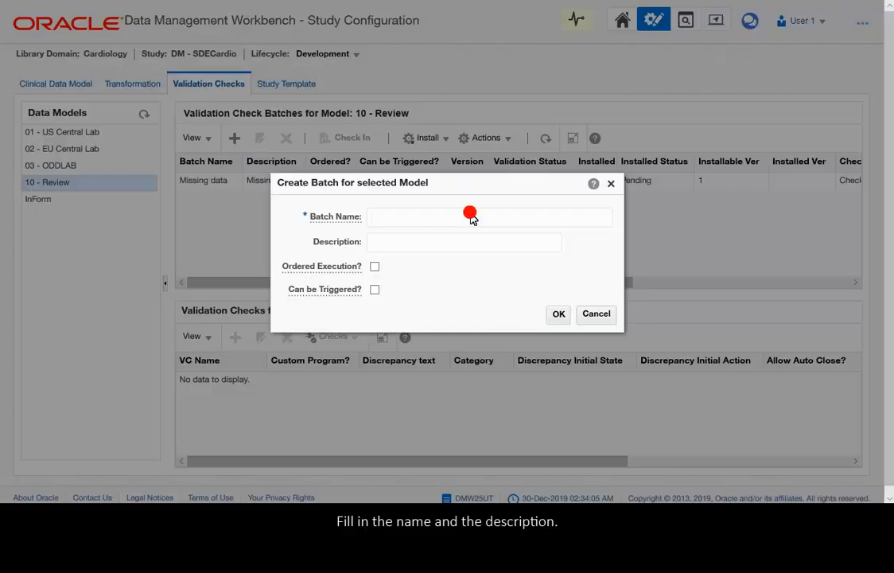
text(Pregnancy missing data)
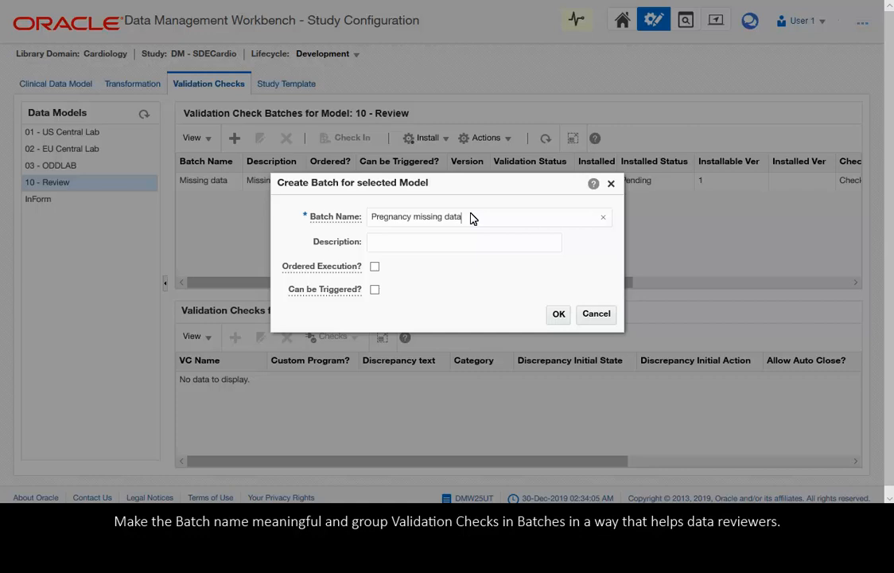
text(Pregnancy missing data)
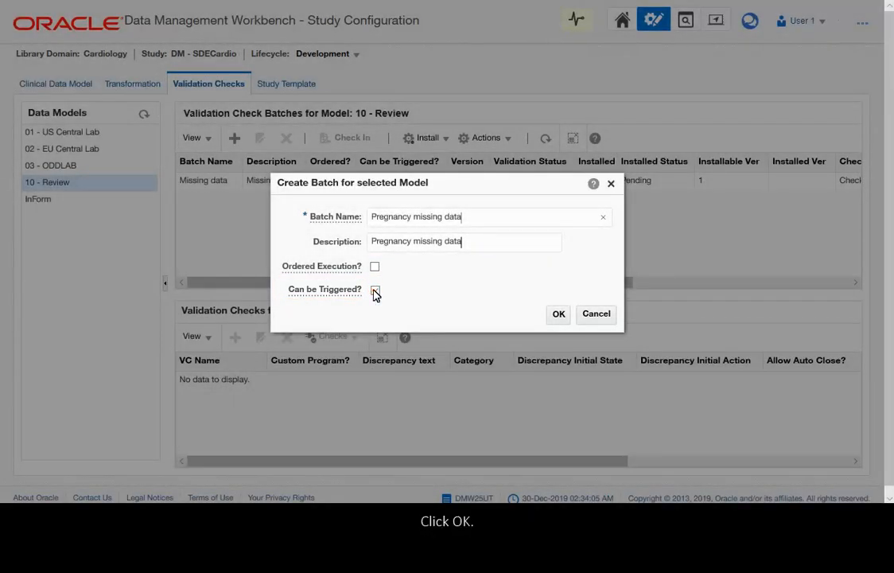
click(374, 289)
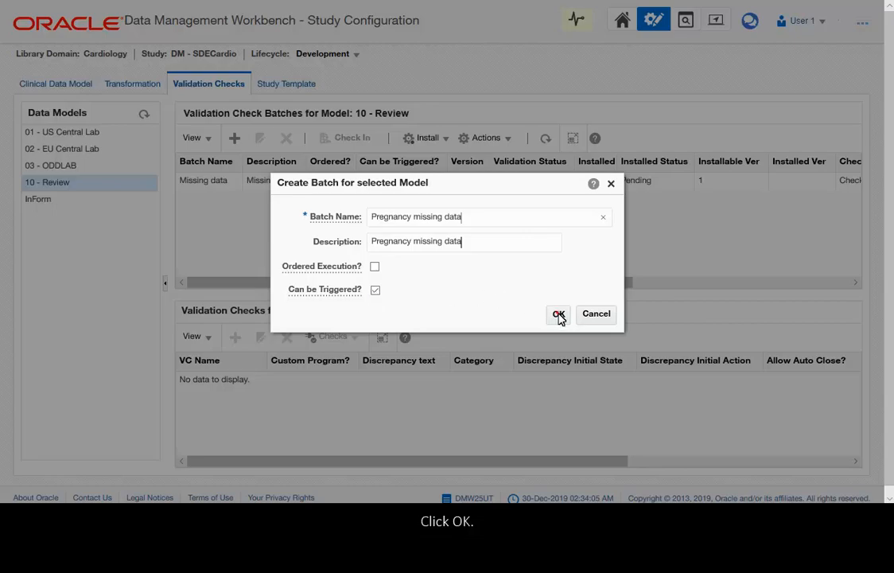
click(558, 313)
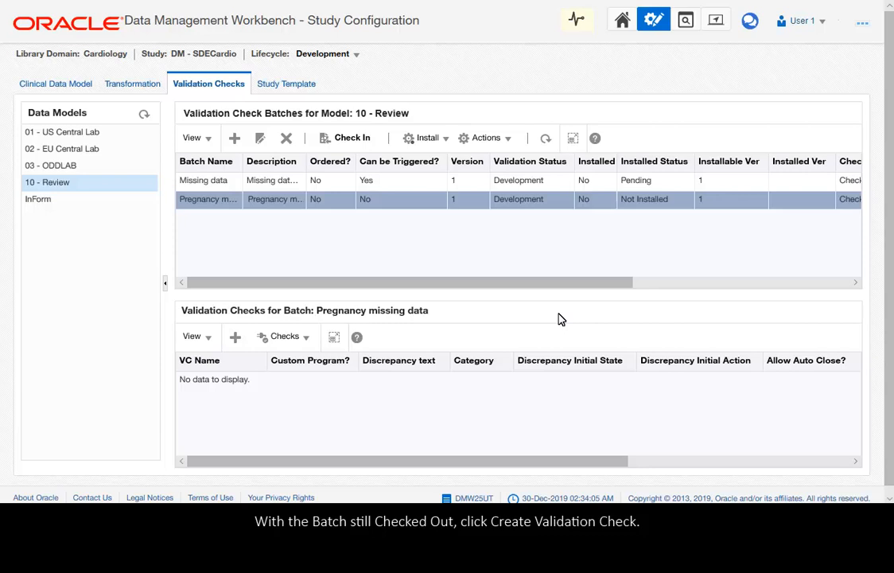
mouse_move(337, 323)
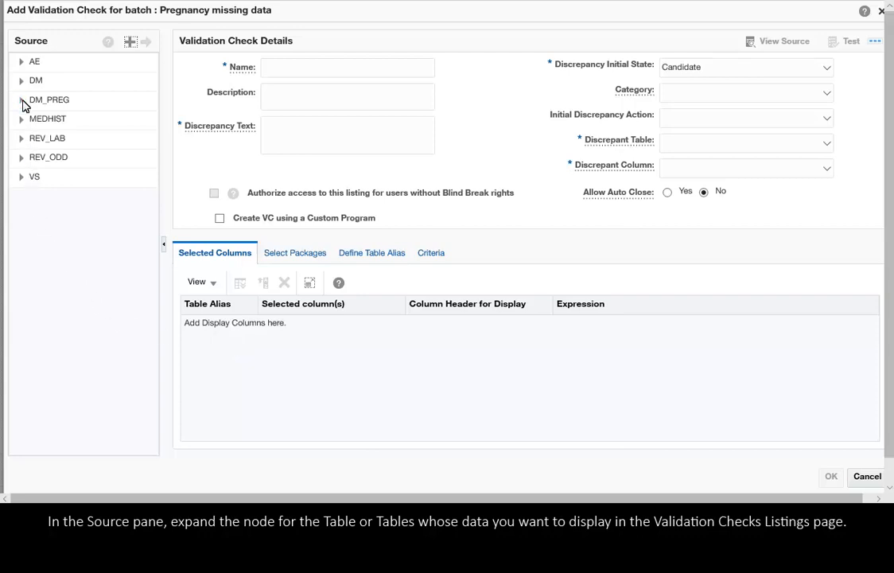
- Add DM_PREG columns VISITID, SUBJECTID, SEX, PREGNANCY and AGE to the check's select statement
click(22, 99)
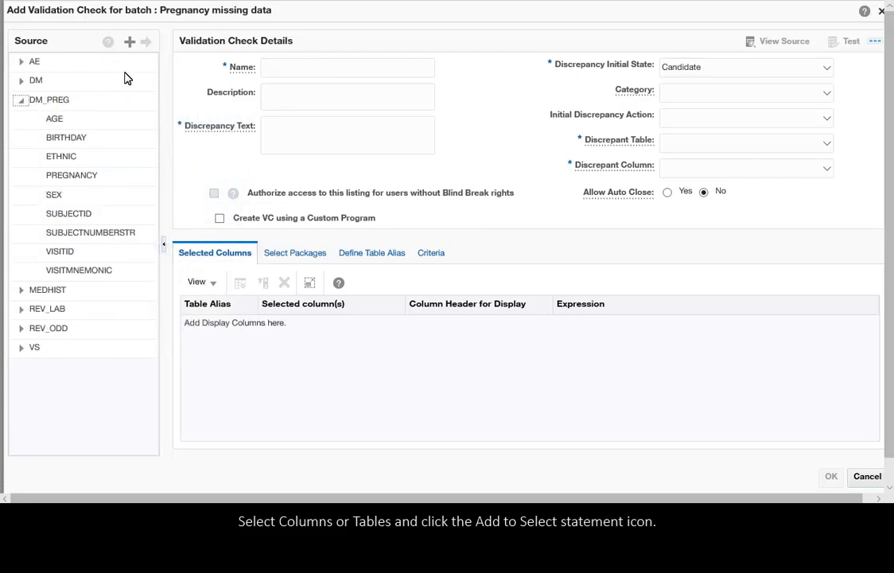
click(131, 42)
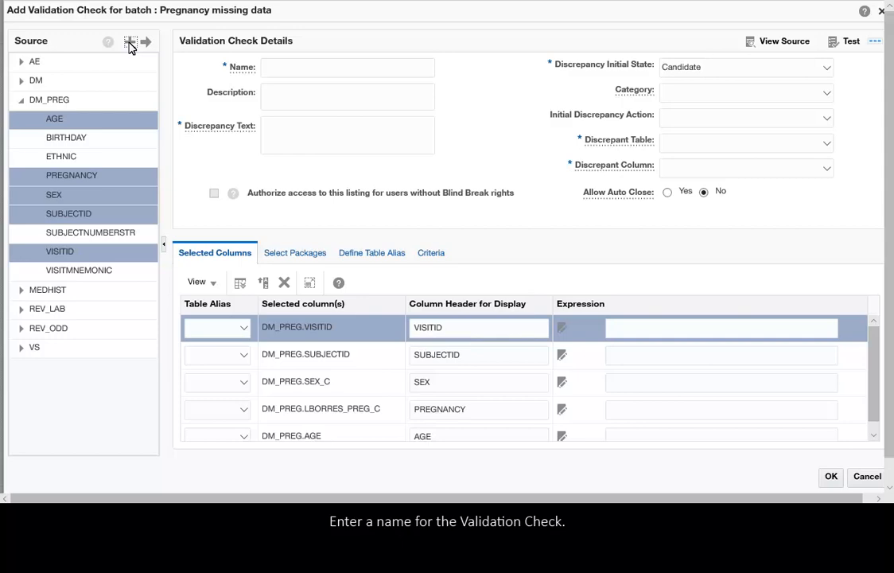
- Name the check 'Missing pregnancy test result' with discrepancy text 'Missing {DM_PREG.LBORRES_PREG}'
text(Missing pregnancy test result)
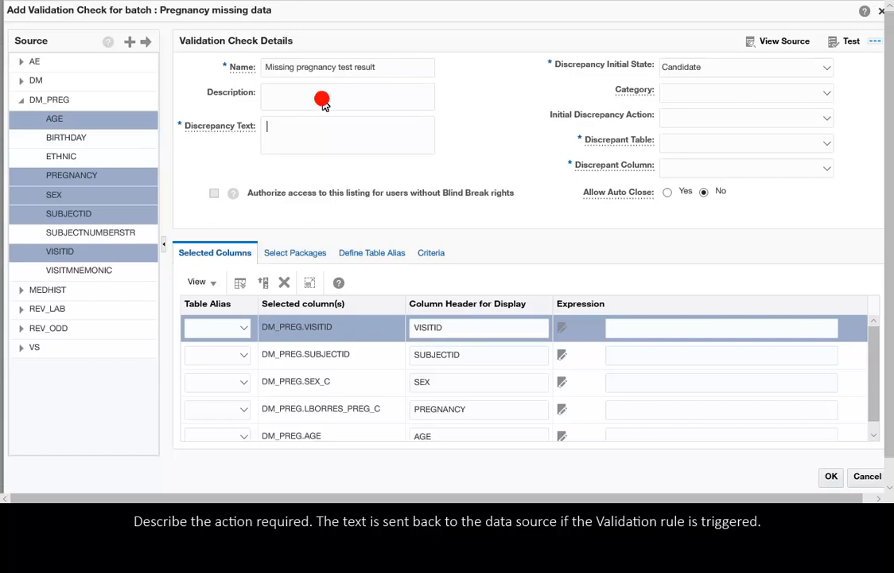
text(Missing {DM_PREG.LBORRES_PREG))
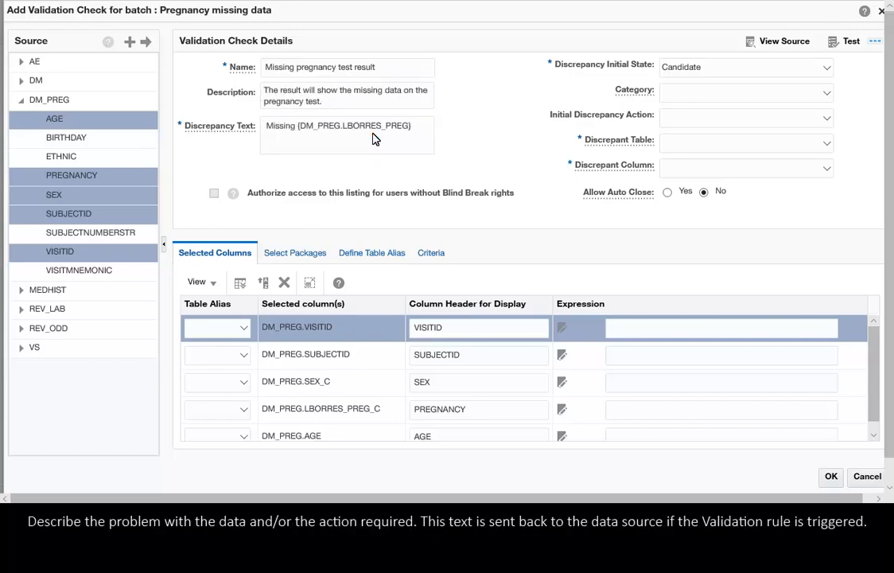
click(347, 134)
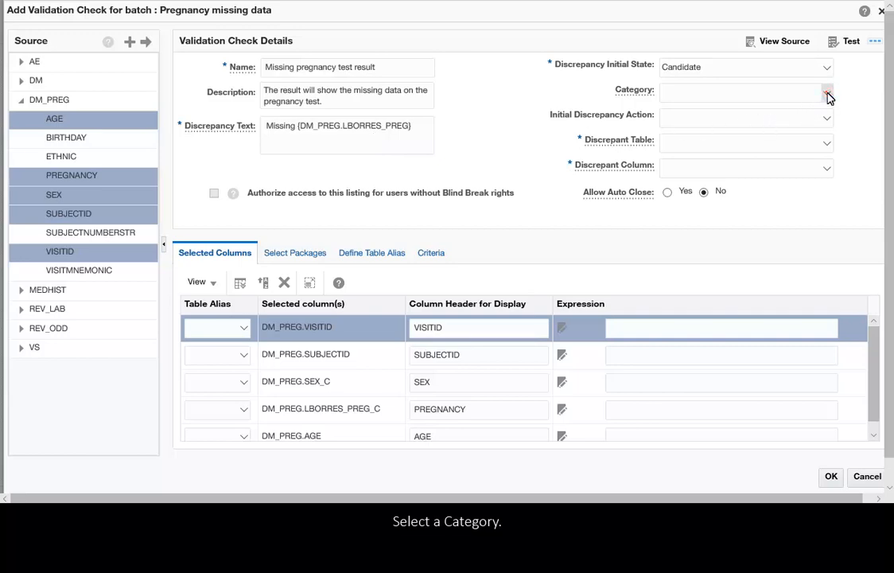
click(827, 92)
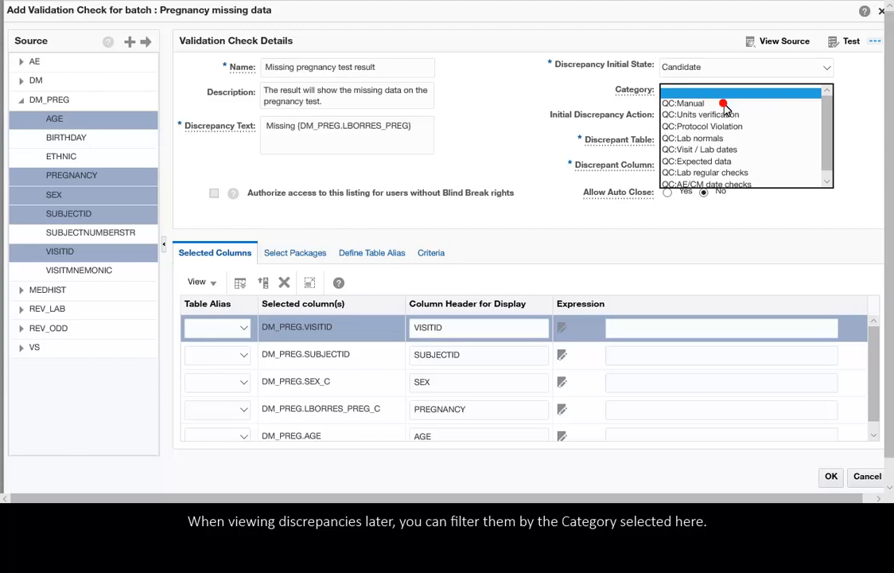
- Set the check's category to QC:Manual and move on to the initial discrepancy action
click(683, 101)
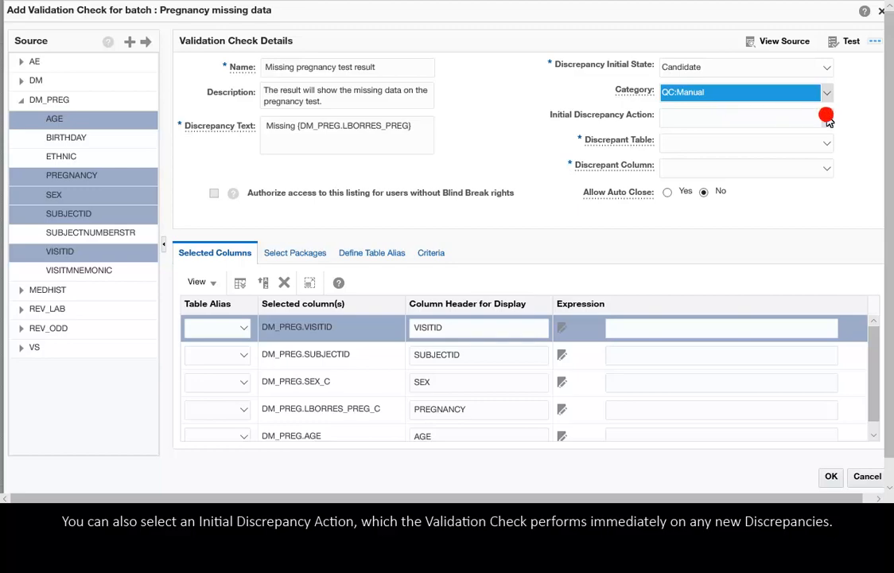
click(827, 118)
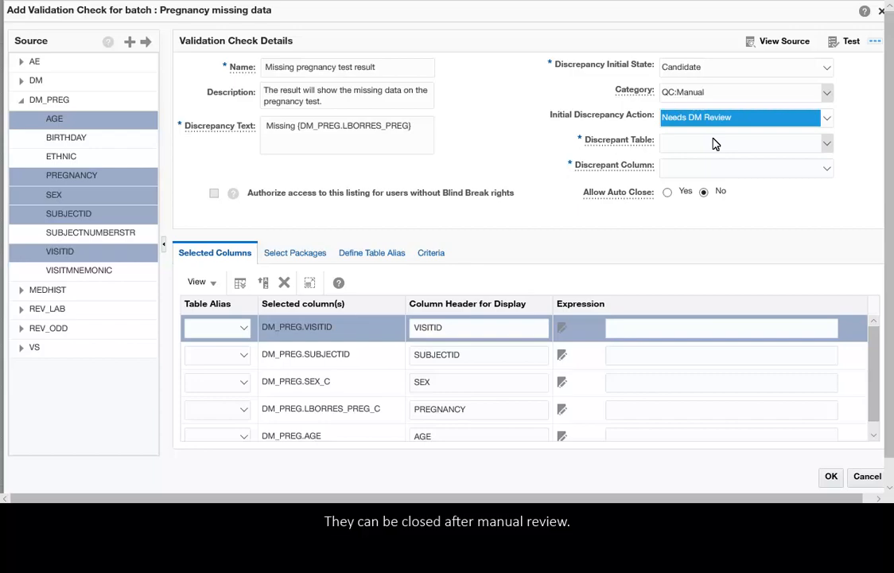
mouse_move(829, 146)
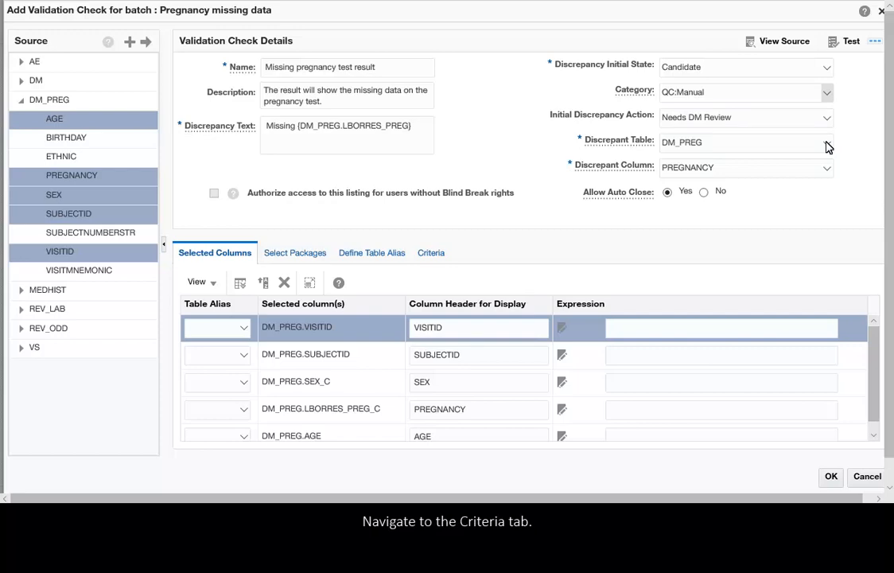
- Open the criteria expression editor for DM_PREG with LBORRES_PREG_C as Column 1
click(429, 251)
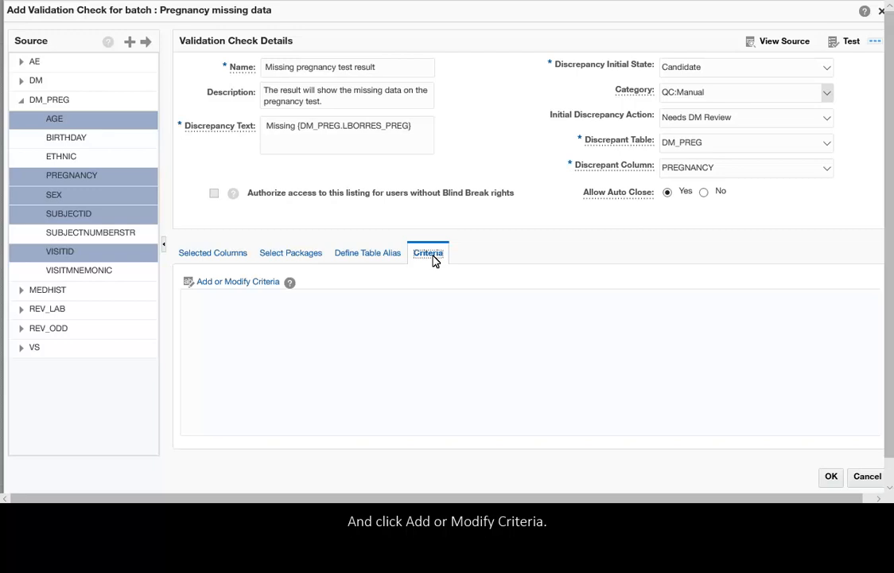
click(237, 281)
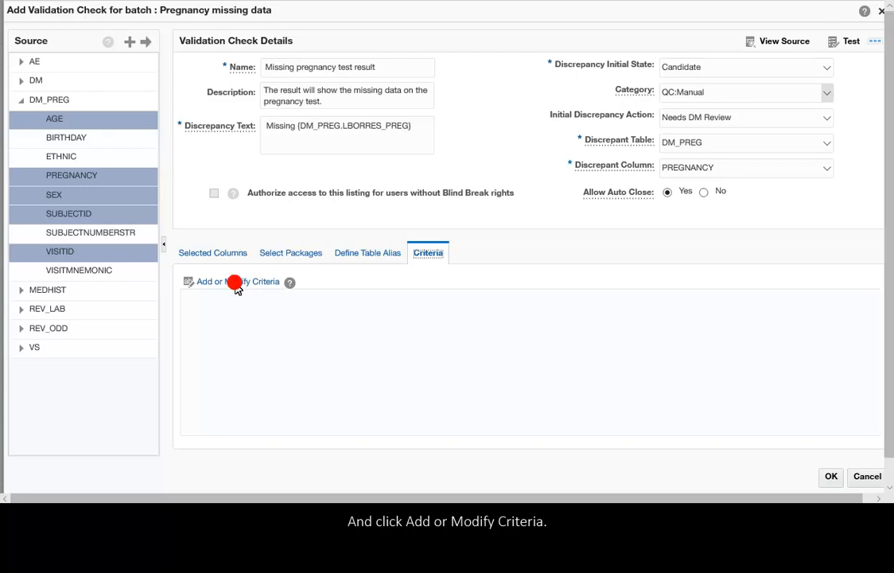
click(238, 282)
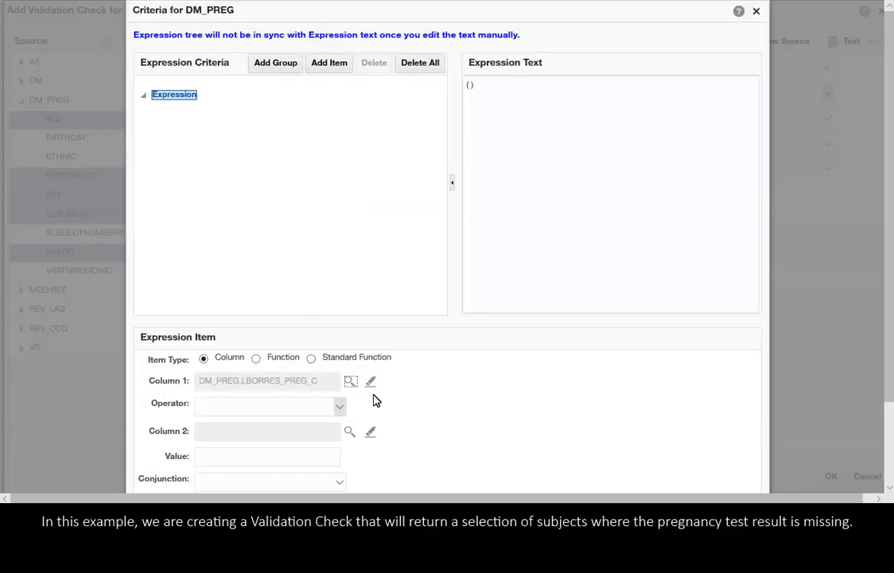
- Add criterion DM_PREG.LBORRES_PREG_C IS NULL, validate and save it, and create the check
click(271, 406)
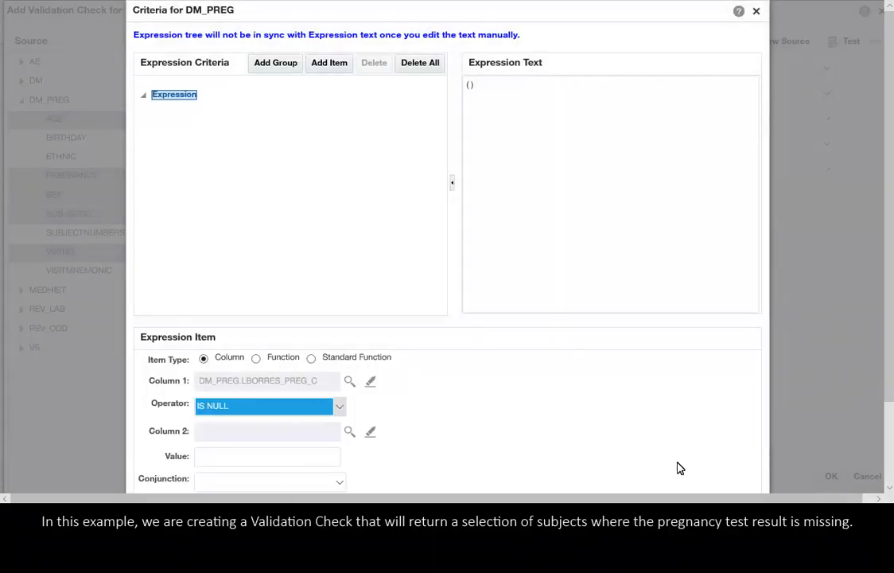
scroll(down, 3)
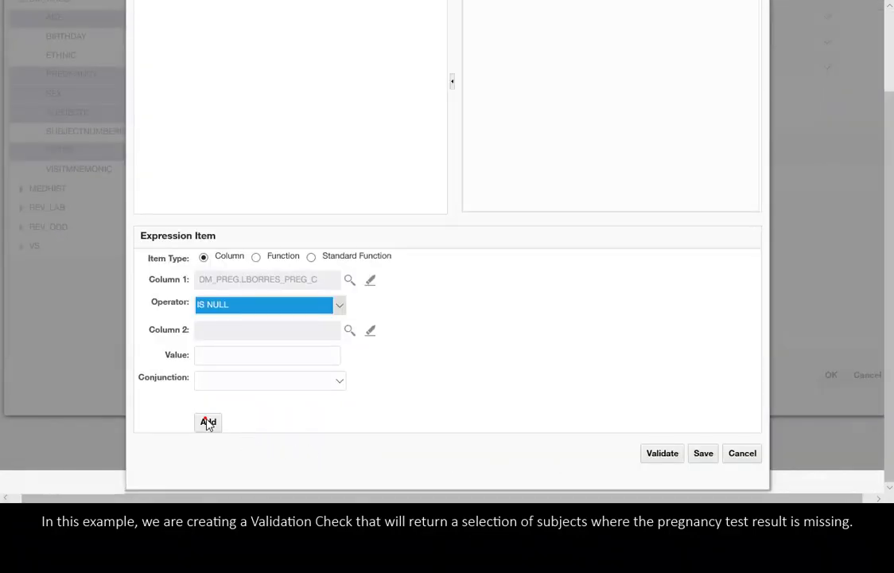
click(206, 422)
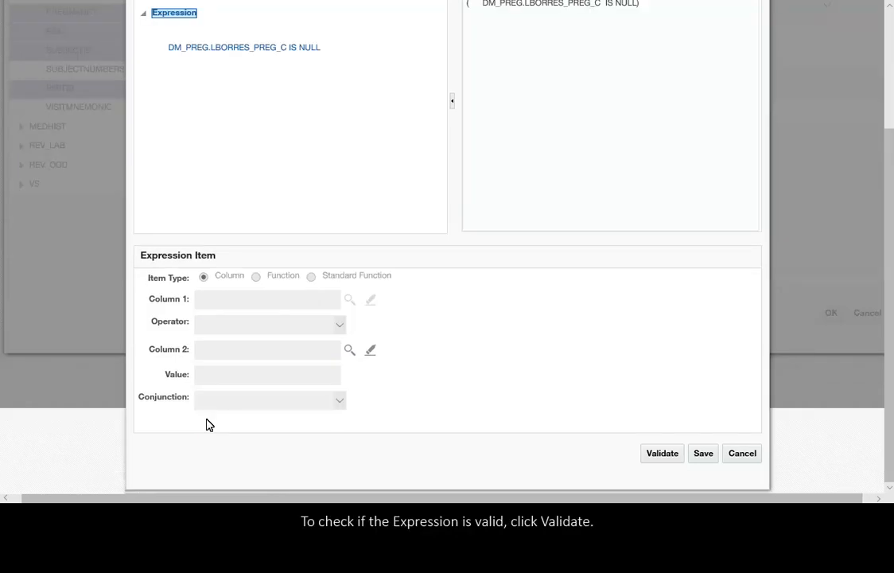
click(662, 452)
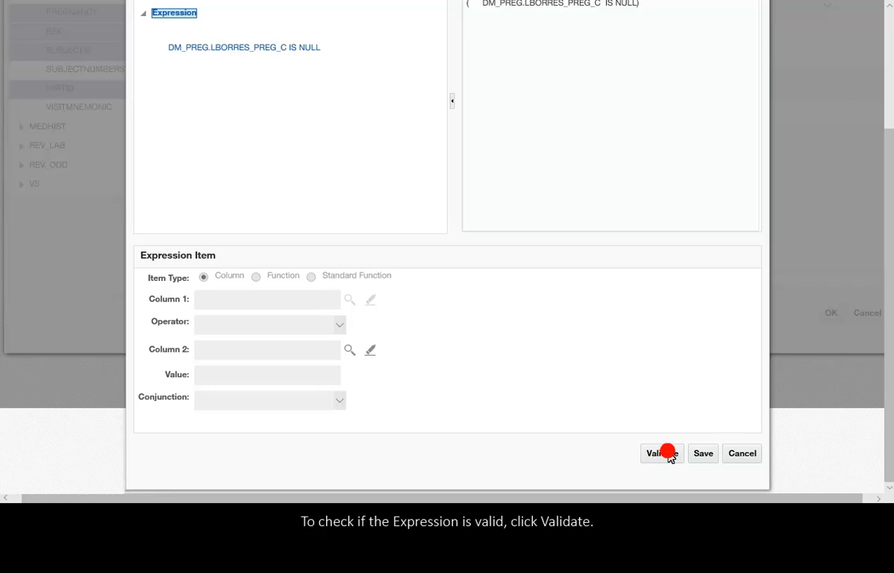
click(662, 452)
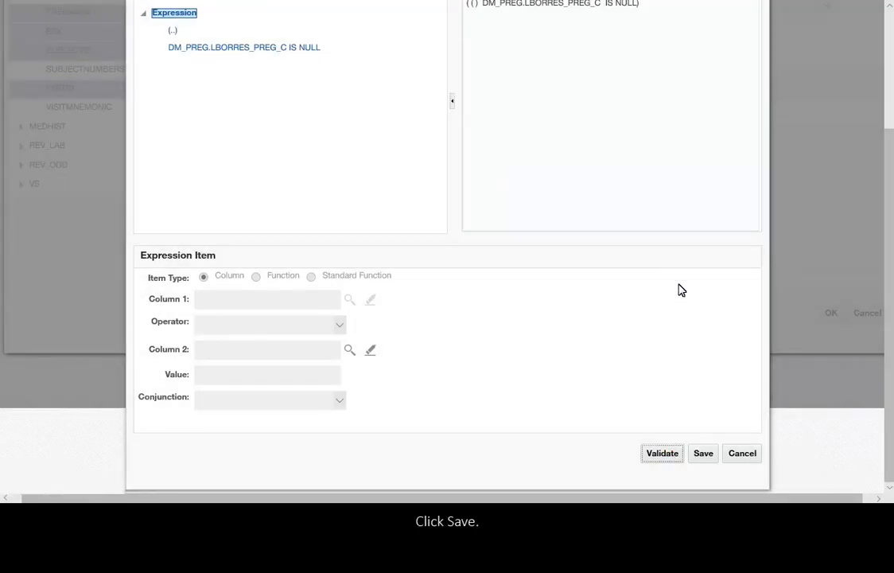
click(703, 452)
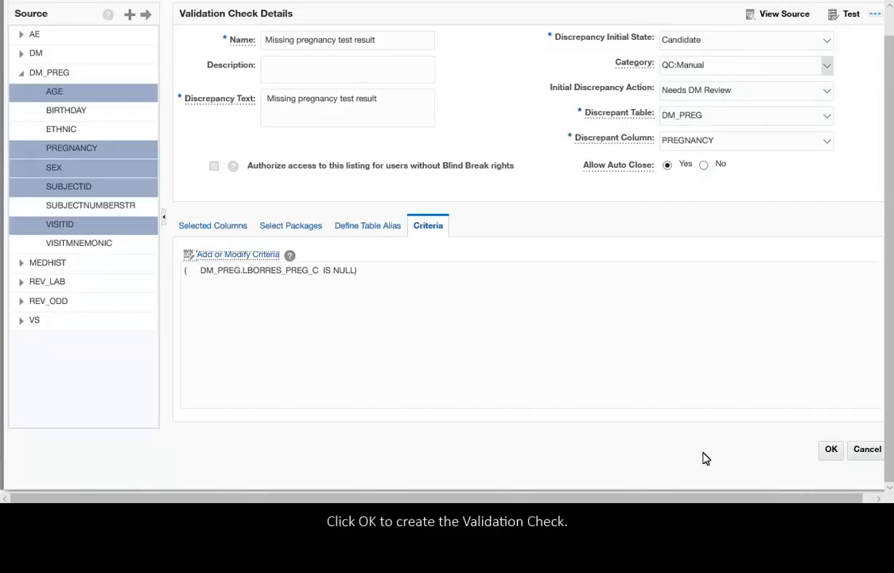
click(831, 449)
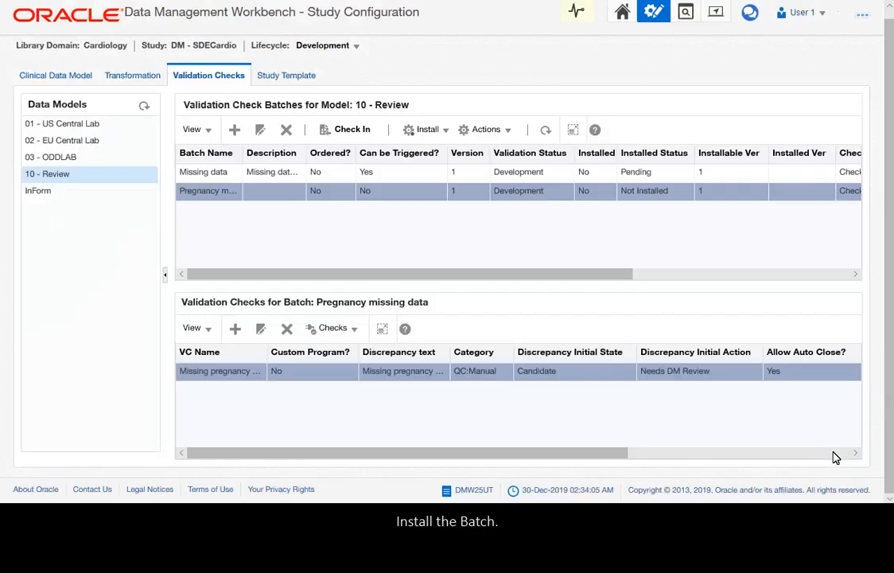
mouse_move(579, 404)
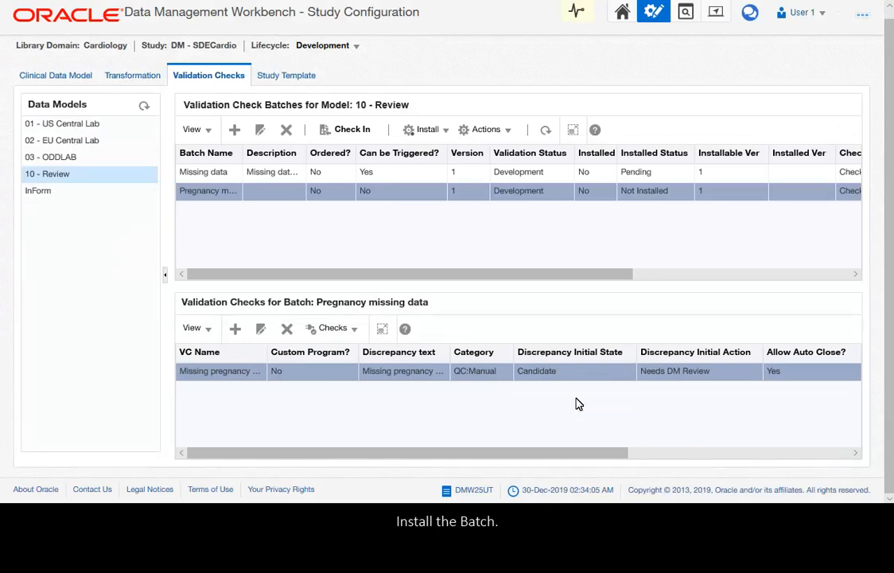
- Install the Pregnancy missing data batch via Install Batch
click(428, 129)
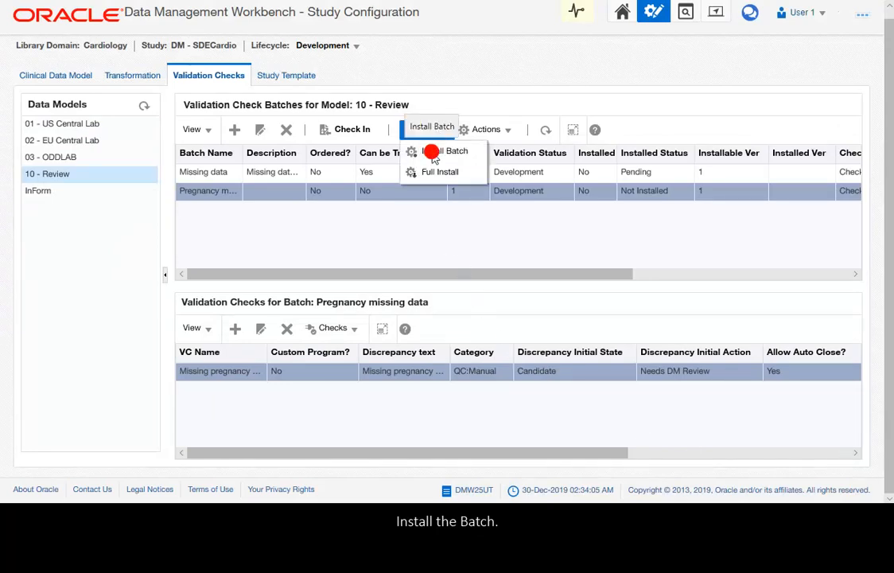
click(452, 151)
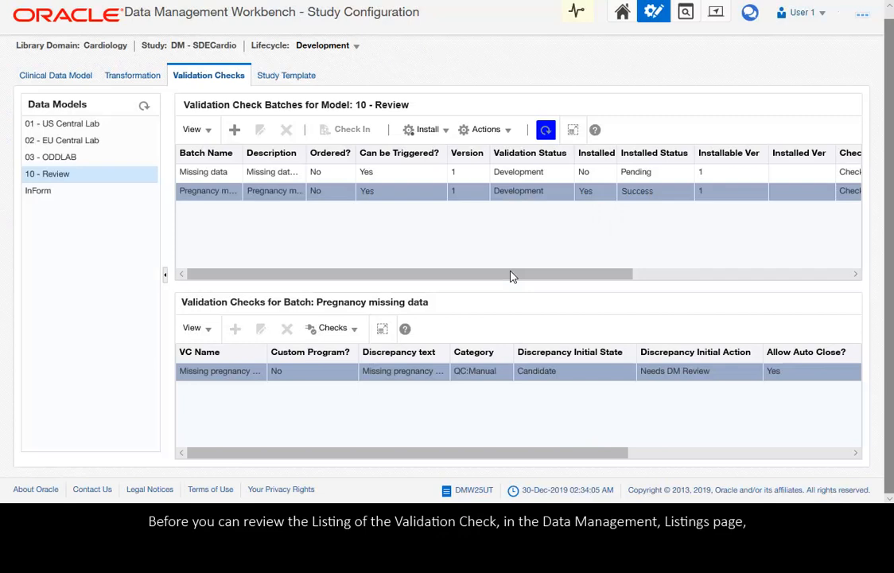